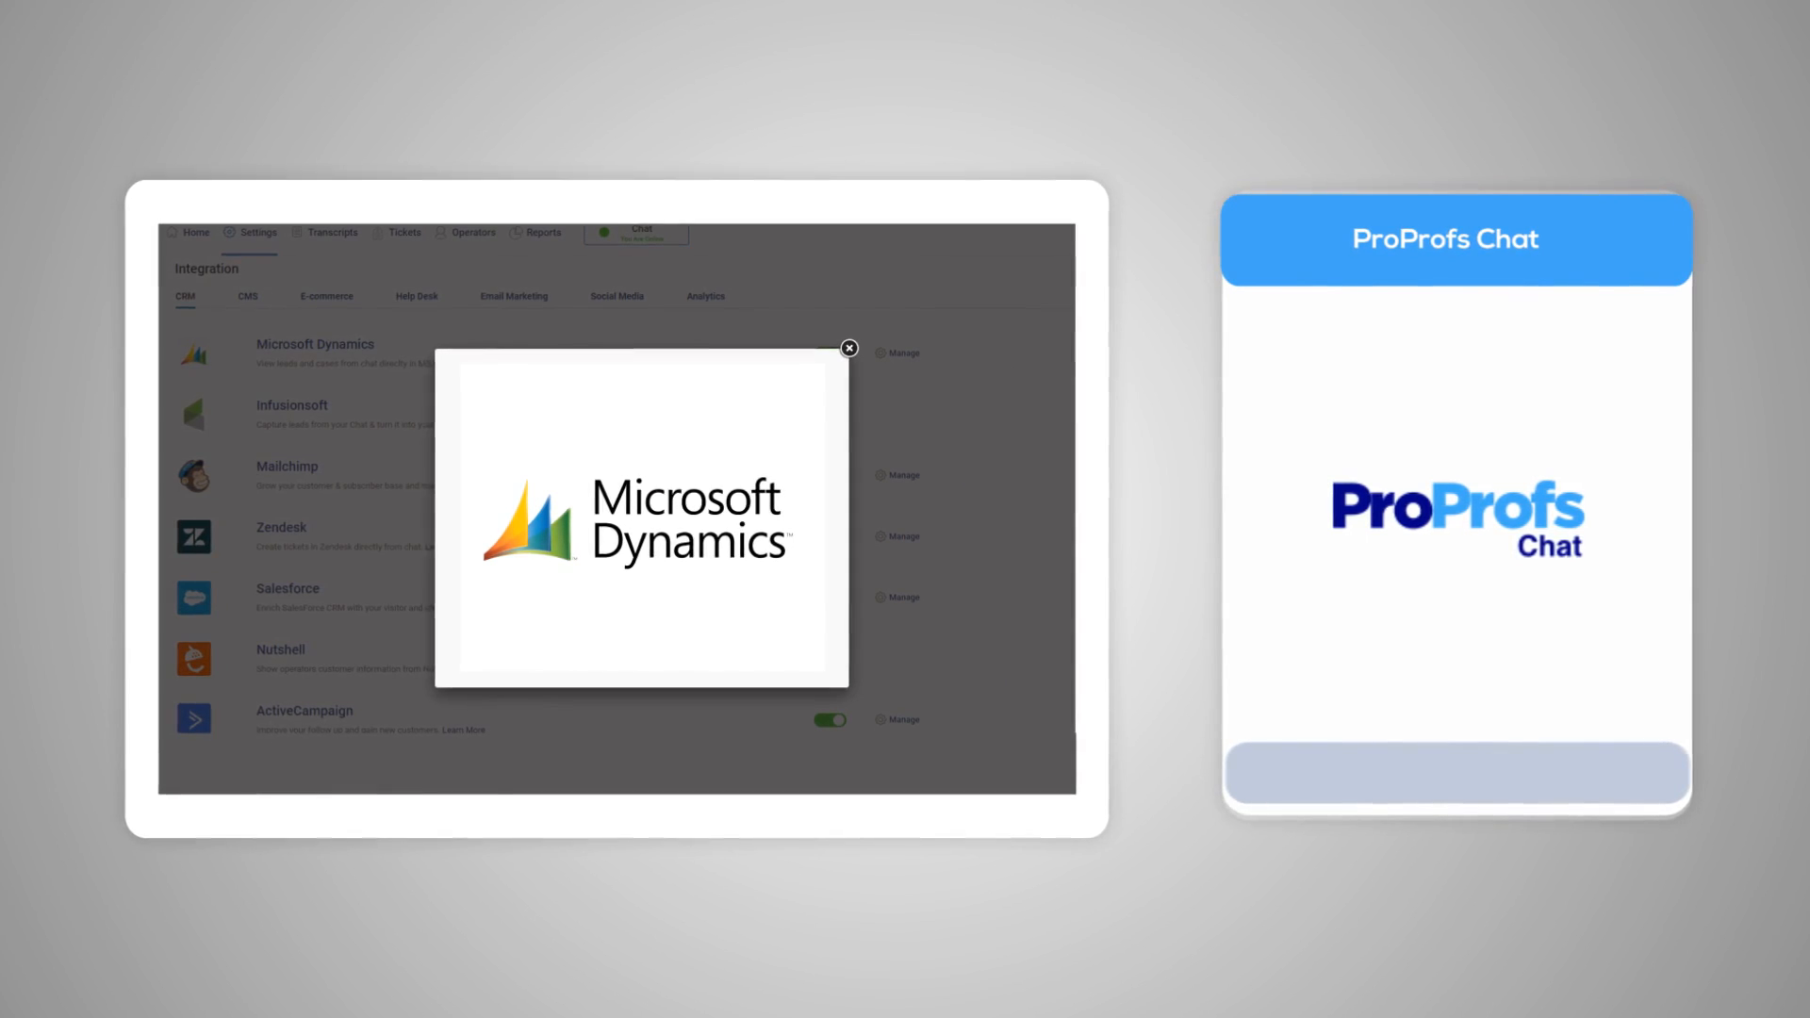
- Launch the Microsoft Dynamics integration to reach the Microsoft sign-in page
{"action": "left_click", "coordinate": [849, 349]}
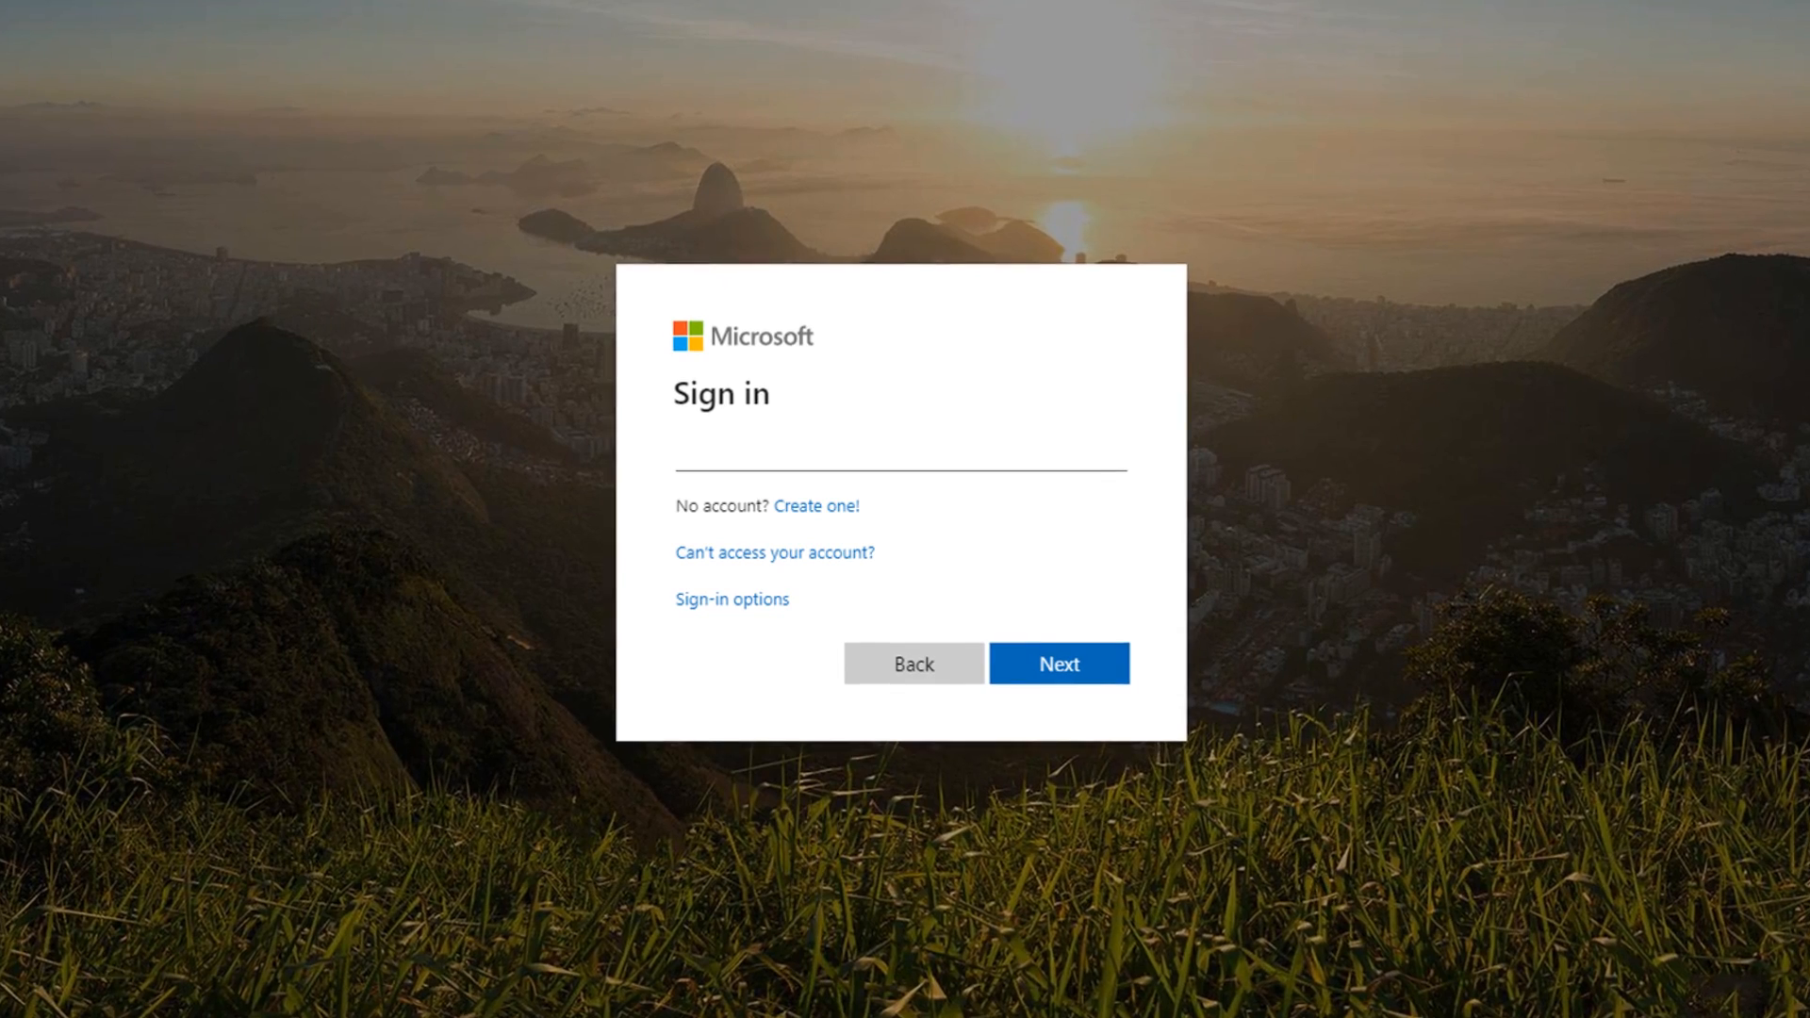
{"action": "type", "text": "John@yourc"}
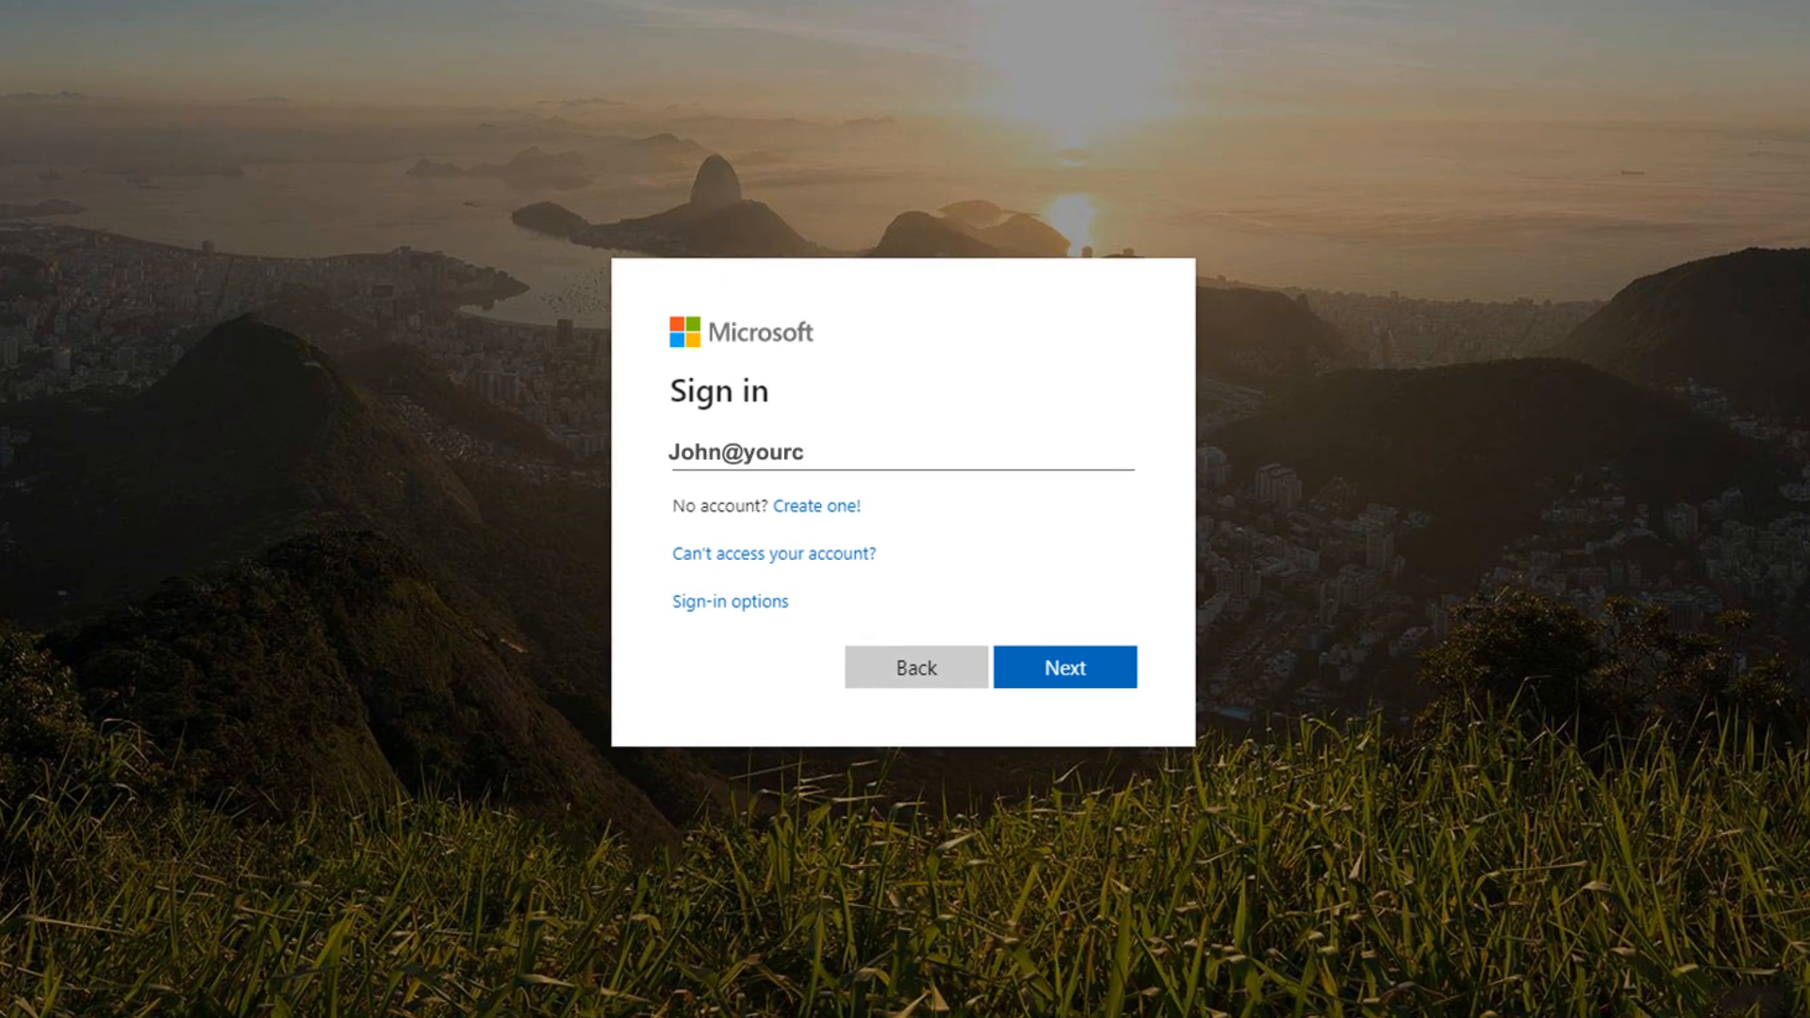
{"action": "left_click", "coordinate": [1064, 666]}
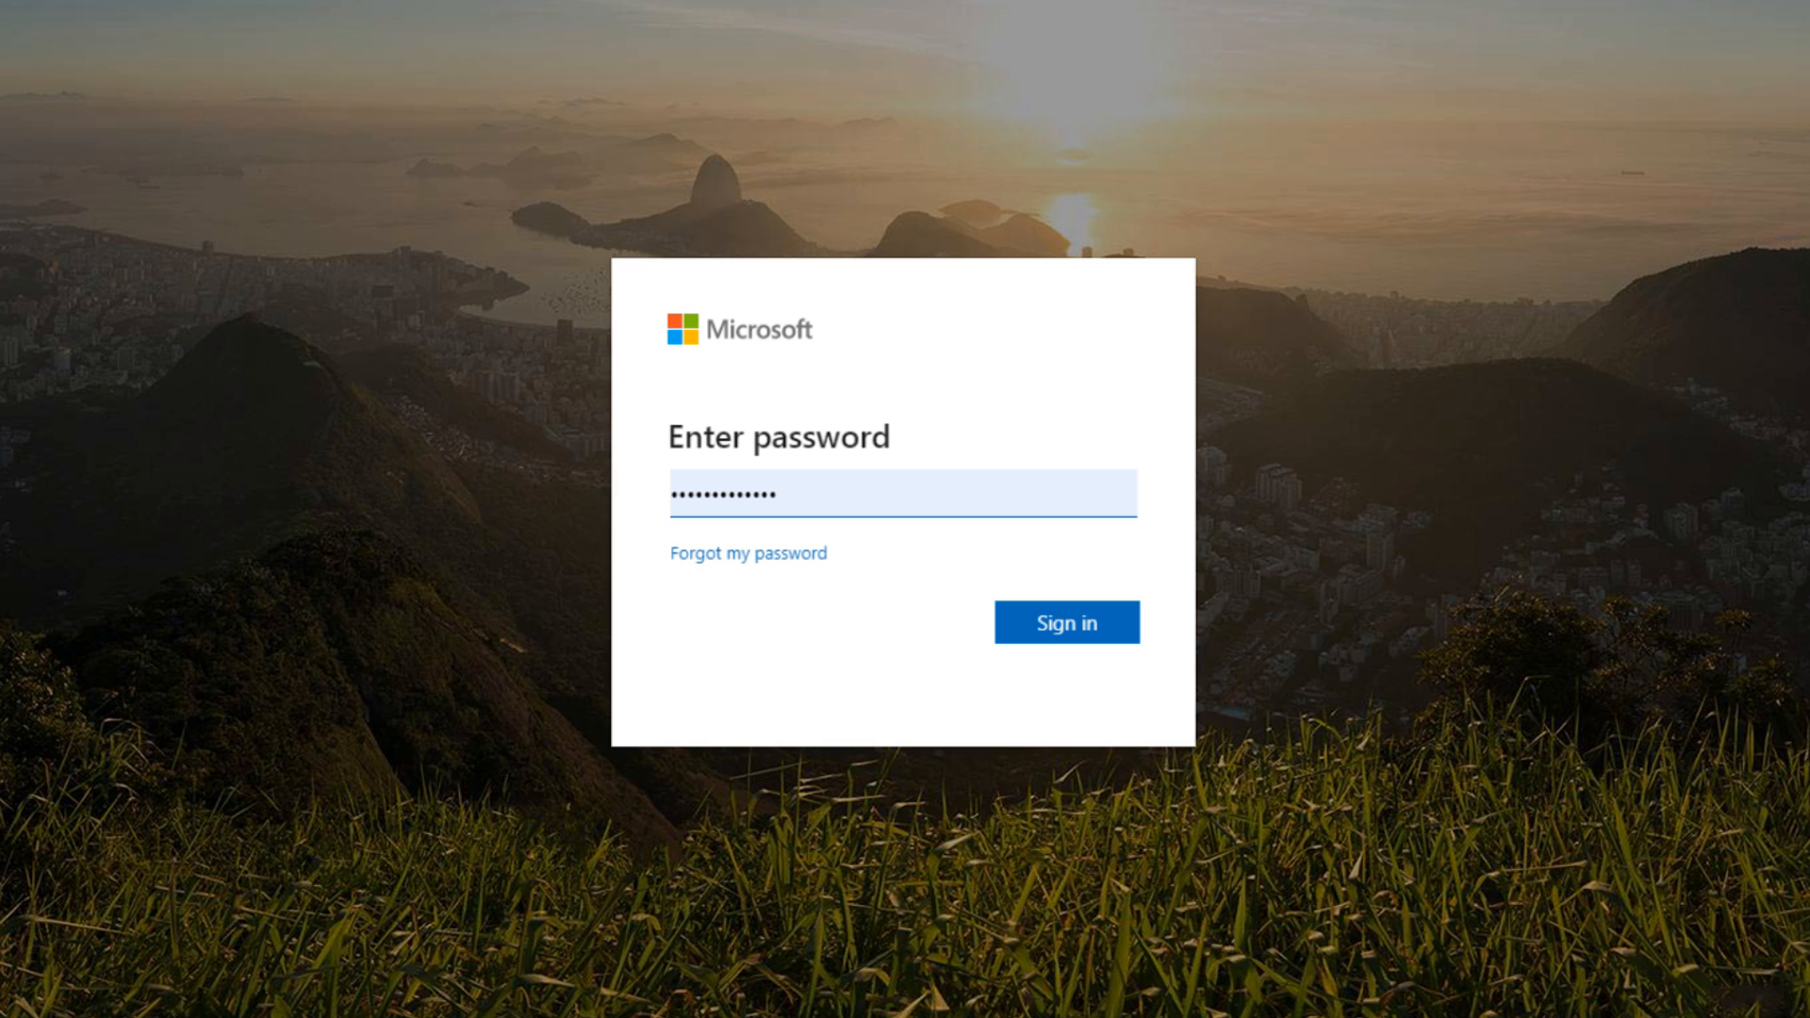
{"action": "left_click", "coordinate": [1065, 623]}
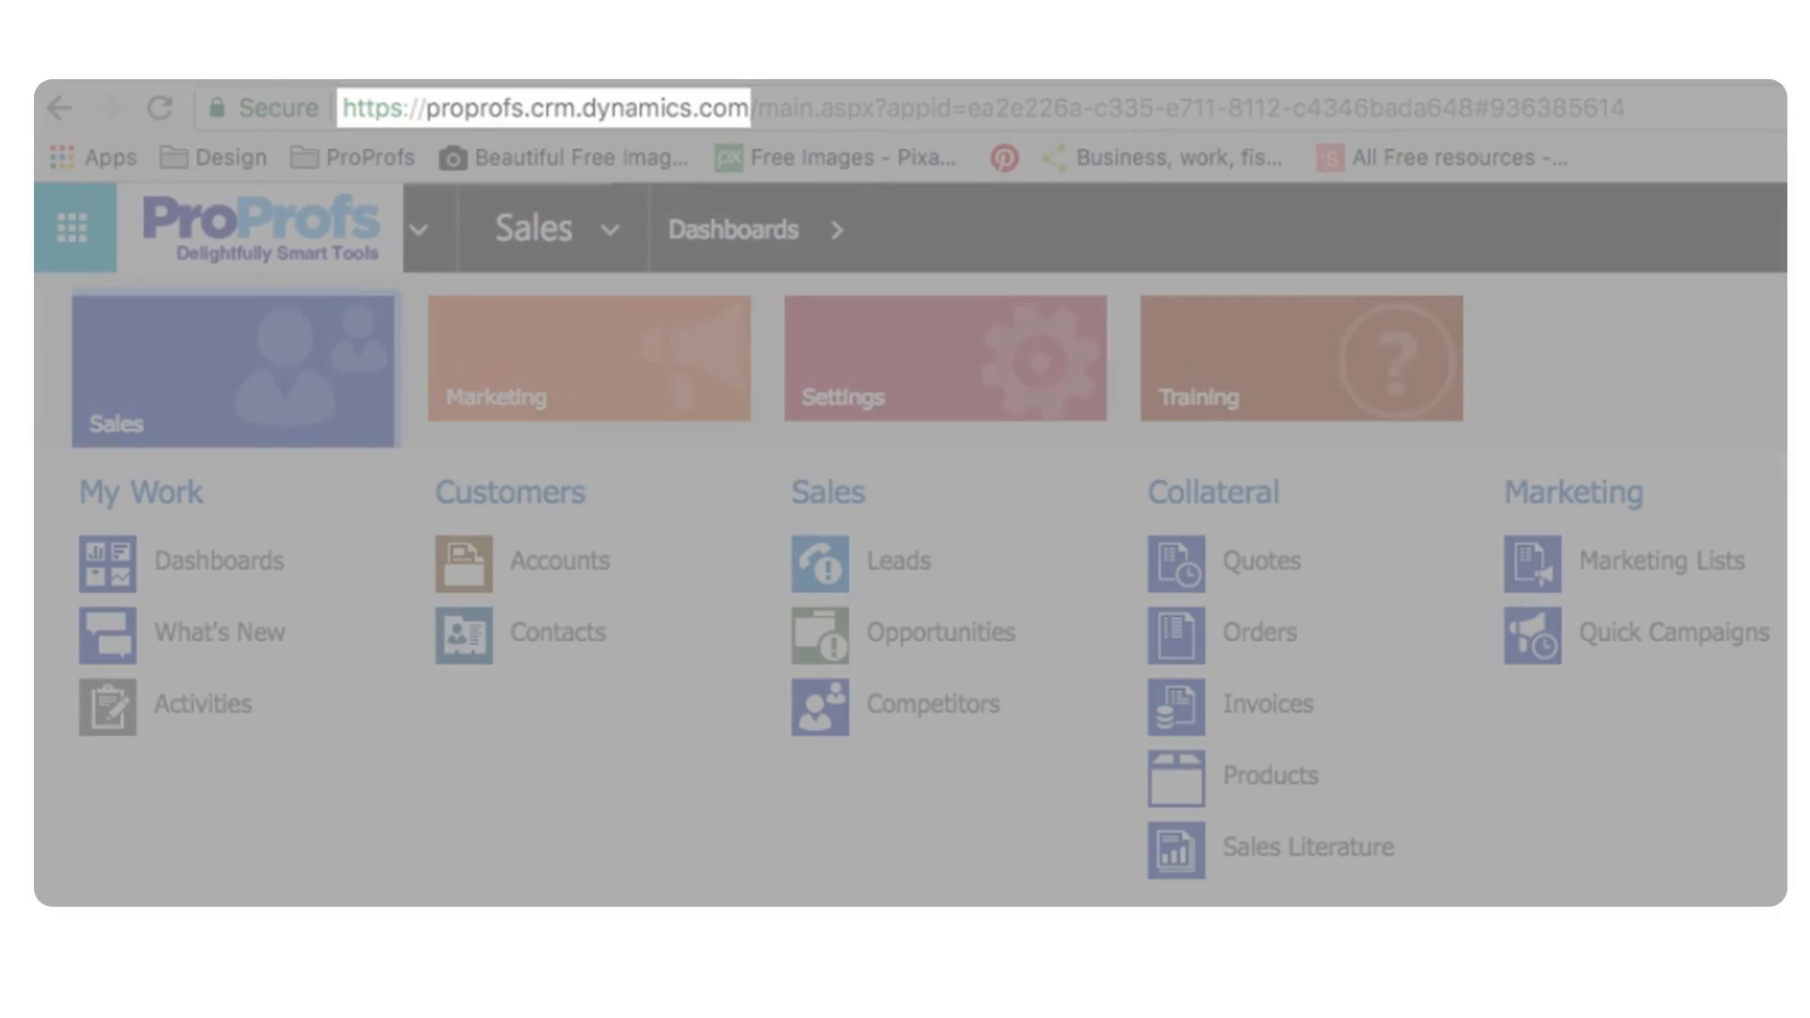
- Select the CRM address proprofs.crm.dynamics.com in the address bar
{"action": "left_click", "coordinate": [543, 108]}
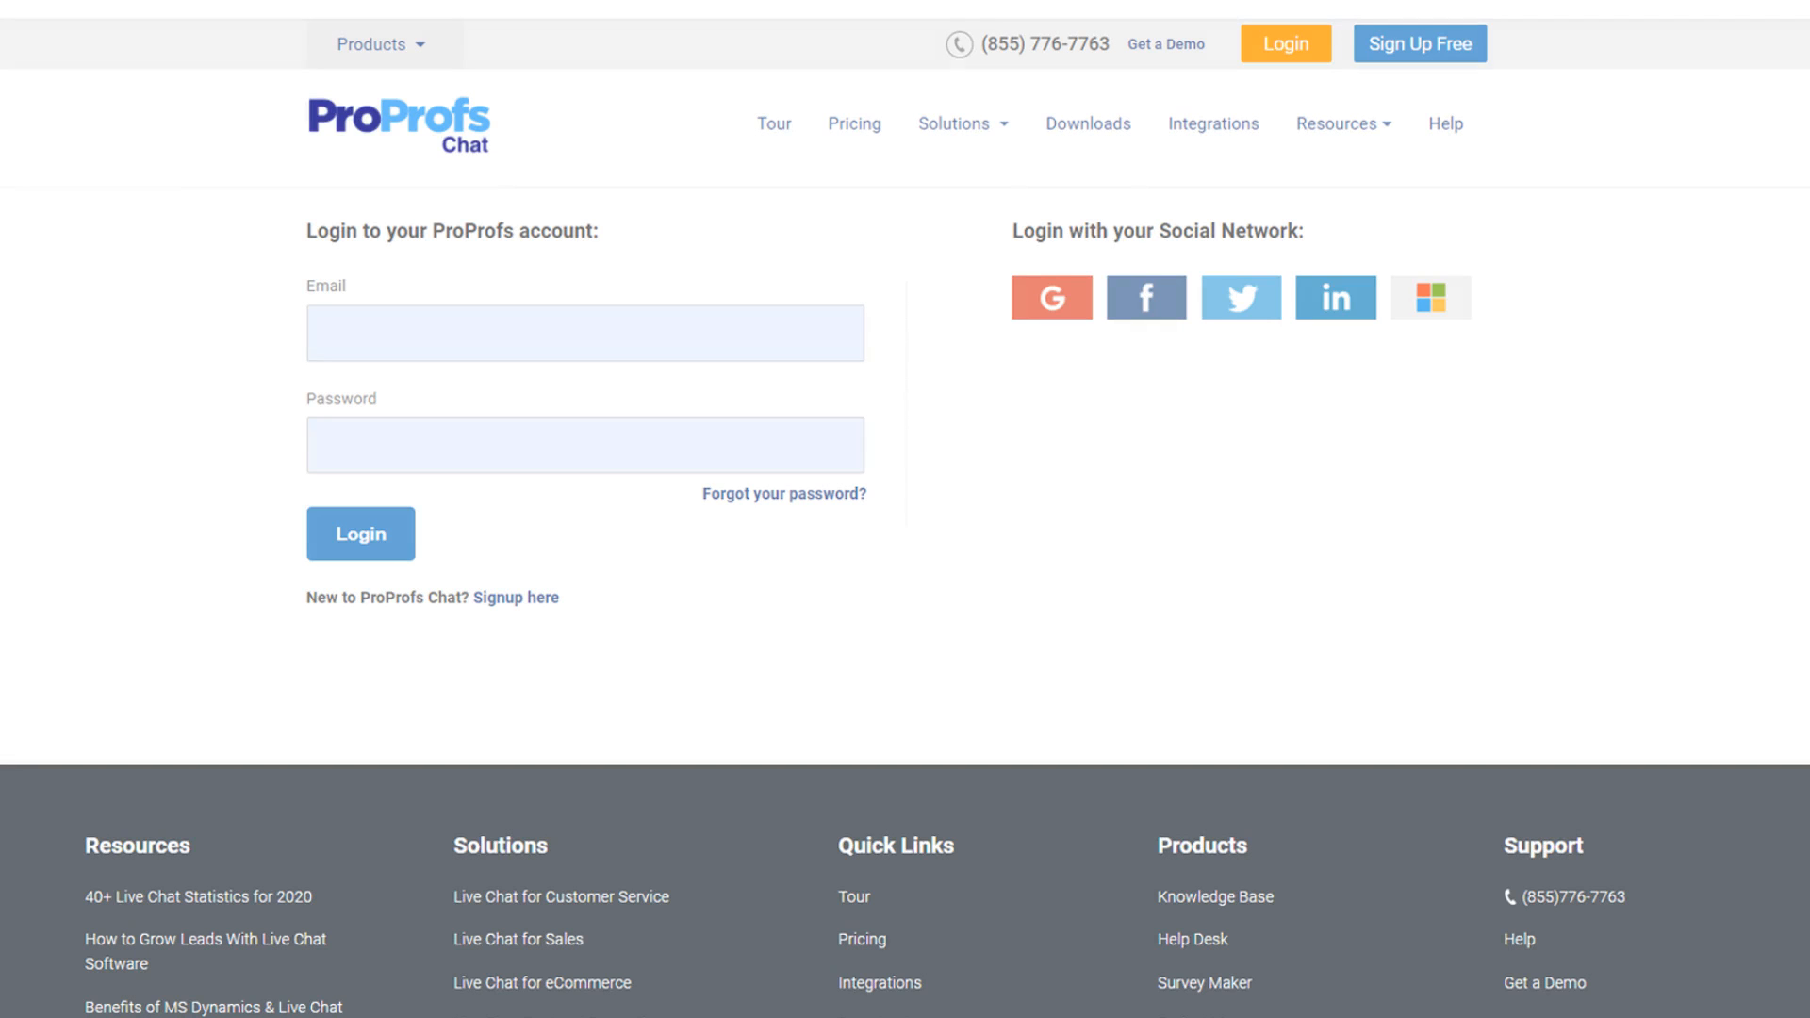
{"action": "type", "text": "John@yourcompany.com"}
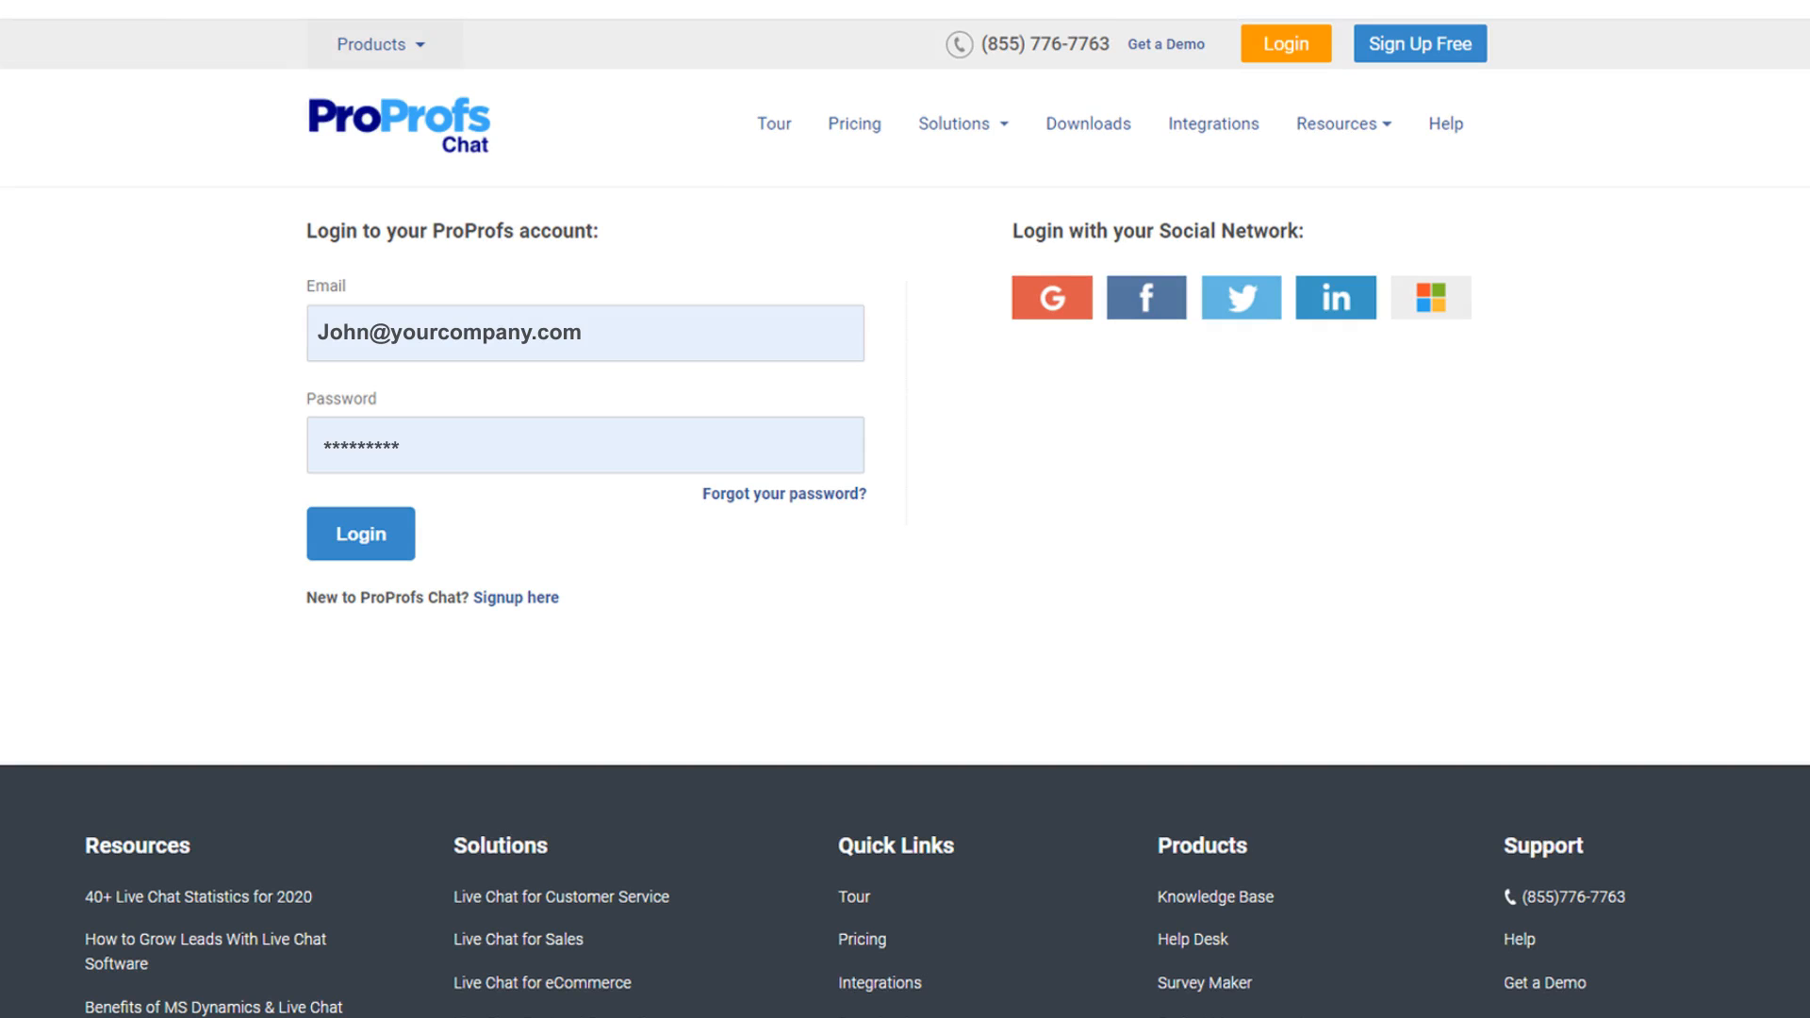
{"action": "left_click", "coordinate": [360, 534]}
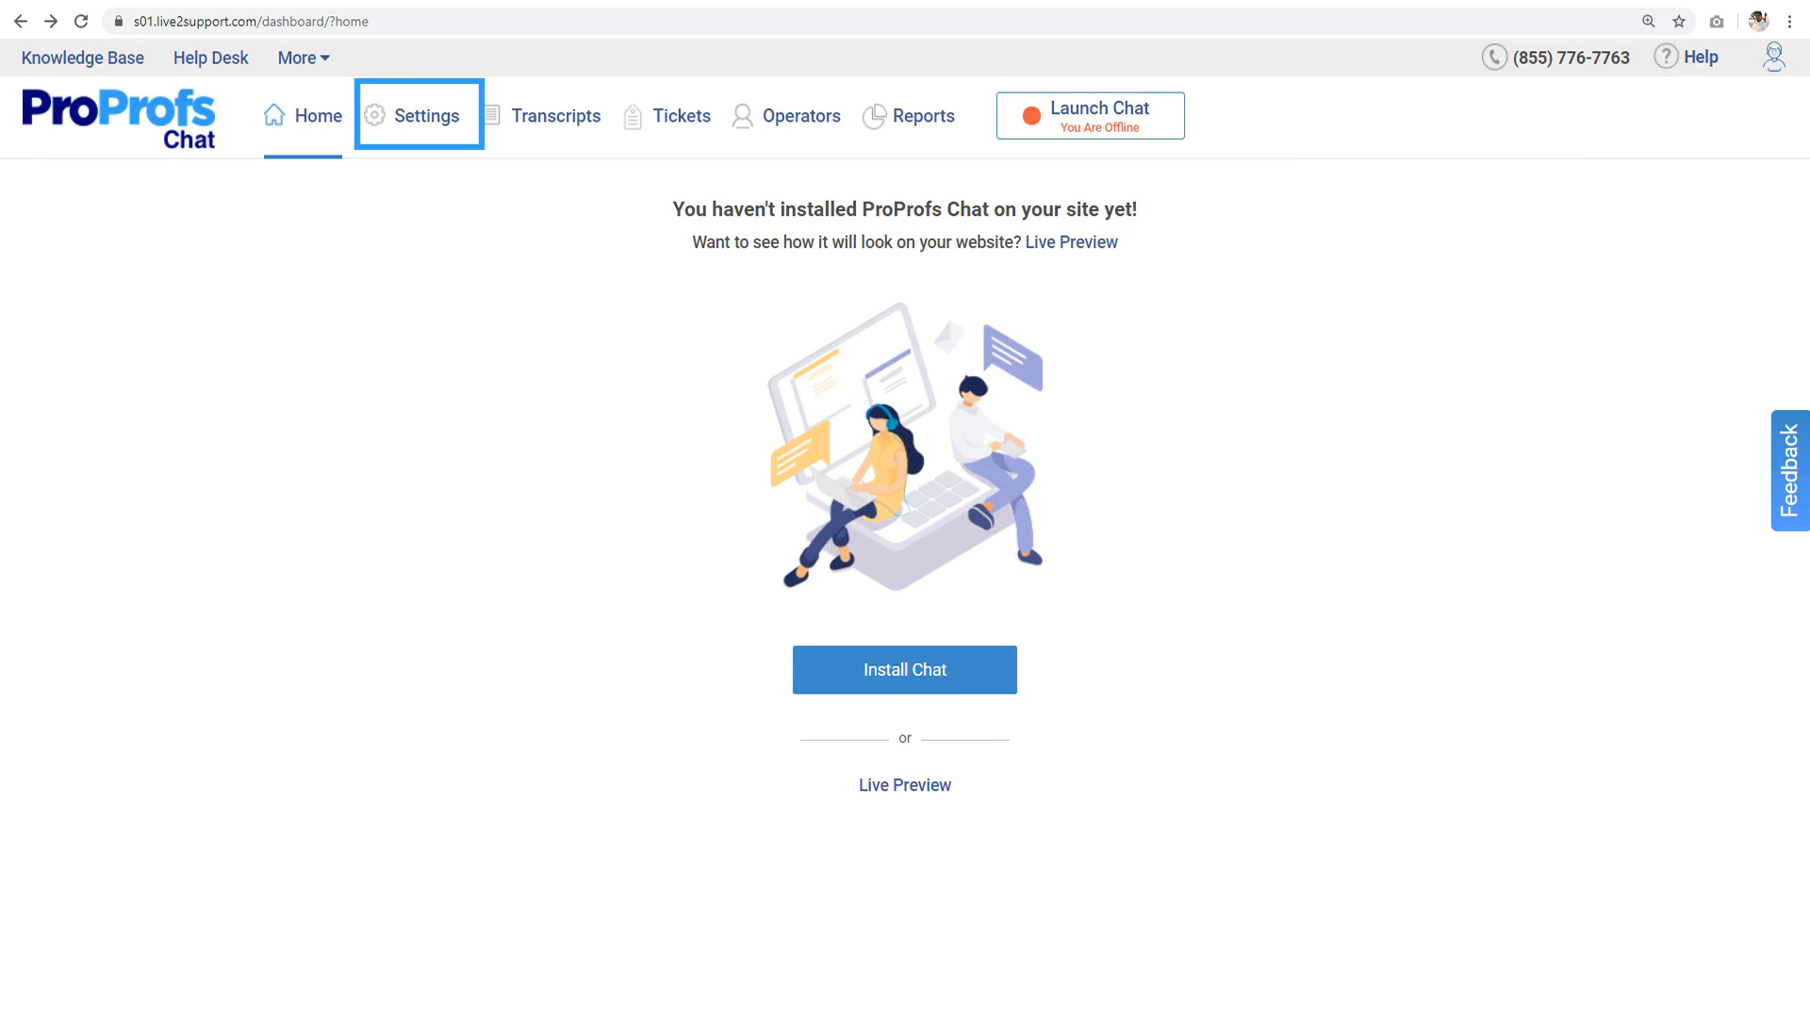
- Switch on Microsoft Dynamics under Settings > Integration and open its Manage form
{"action": "left_click", "coordinate": [426, 114]}
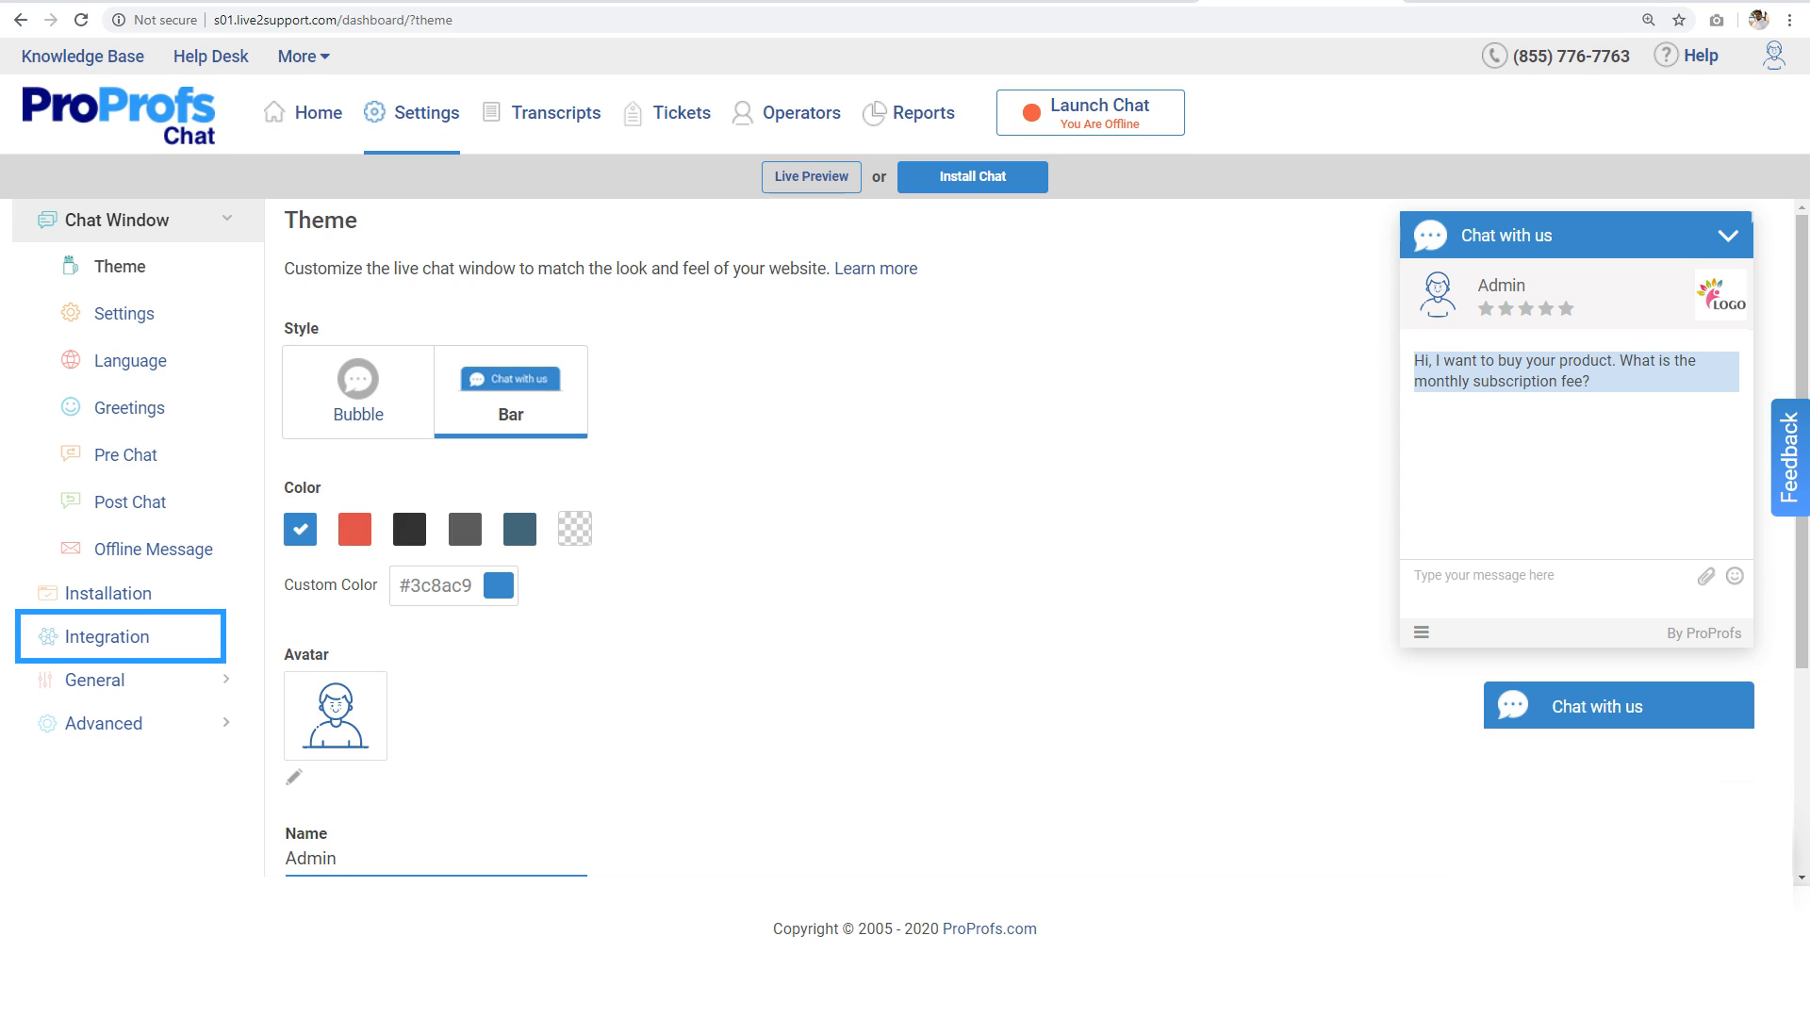
{"action": "left_click", "coordinate": [107, 636]}
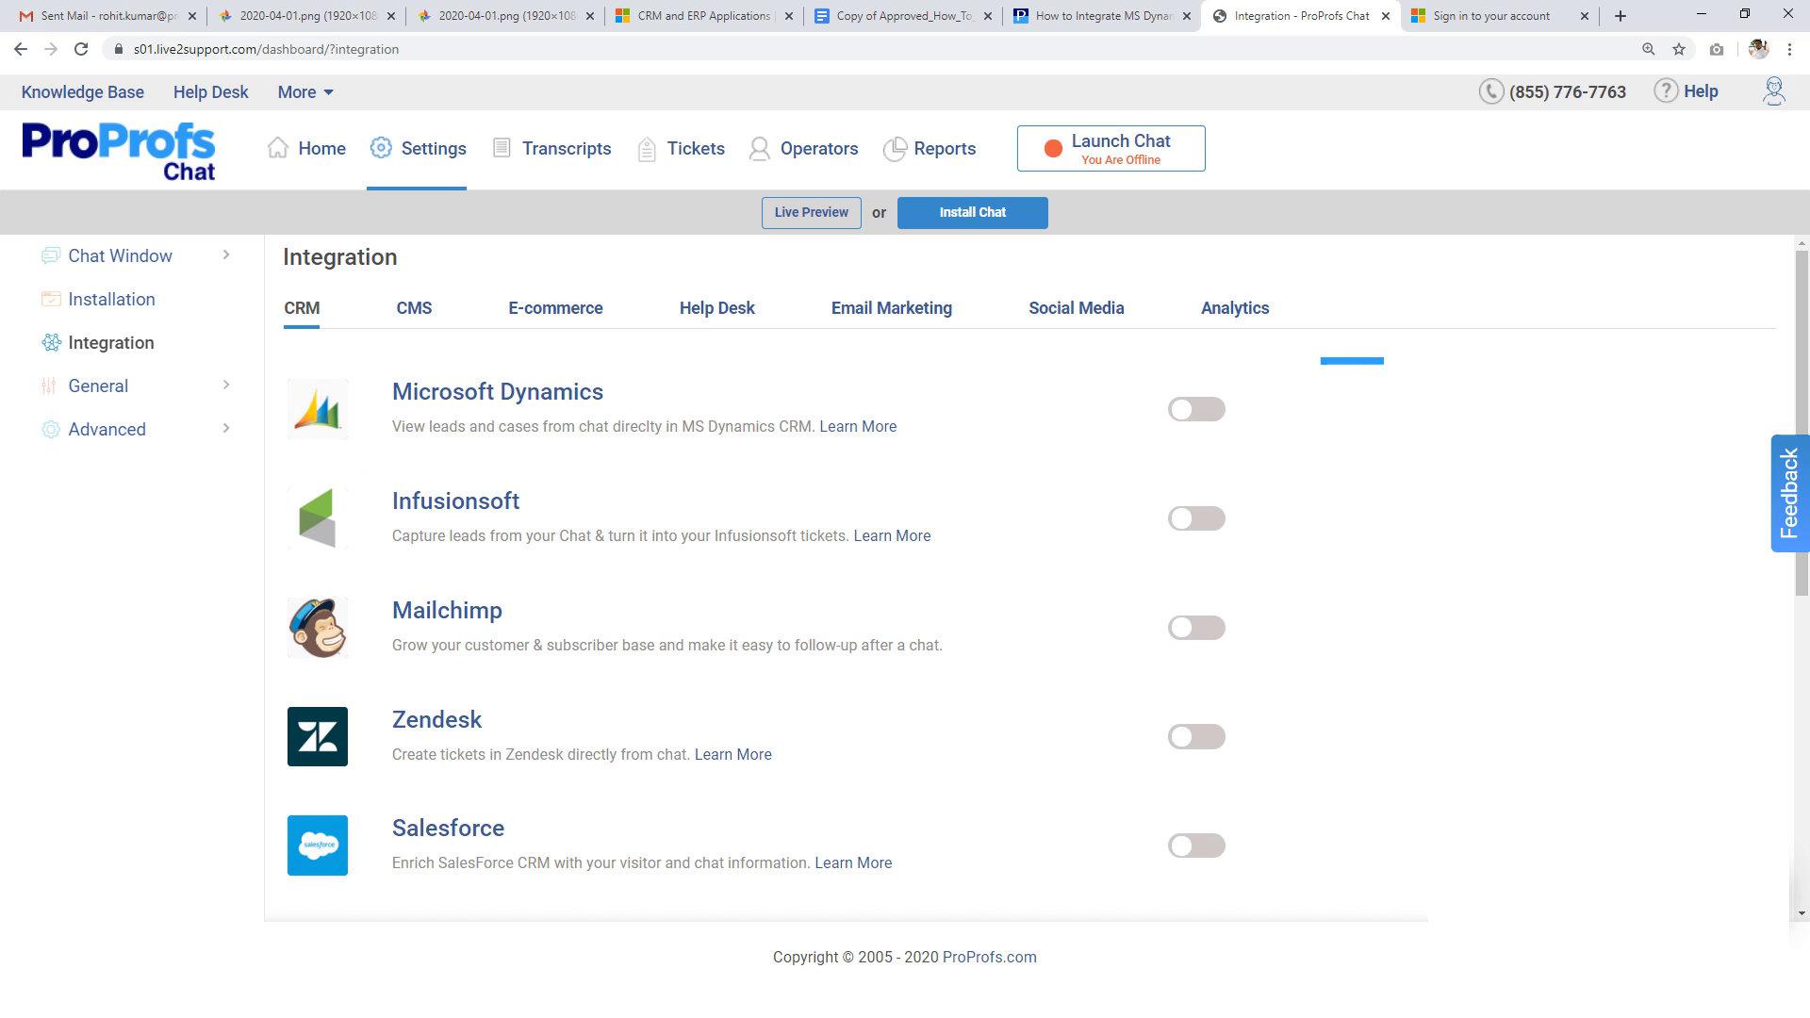
{"action": "left_click", "coordinate": [1196, 408]}
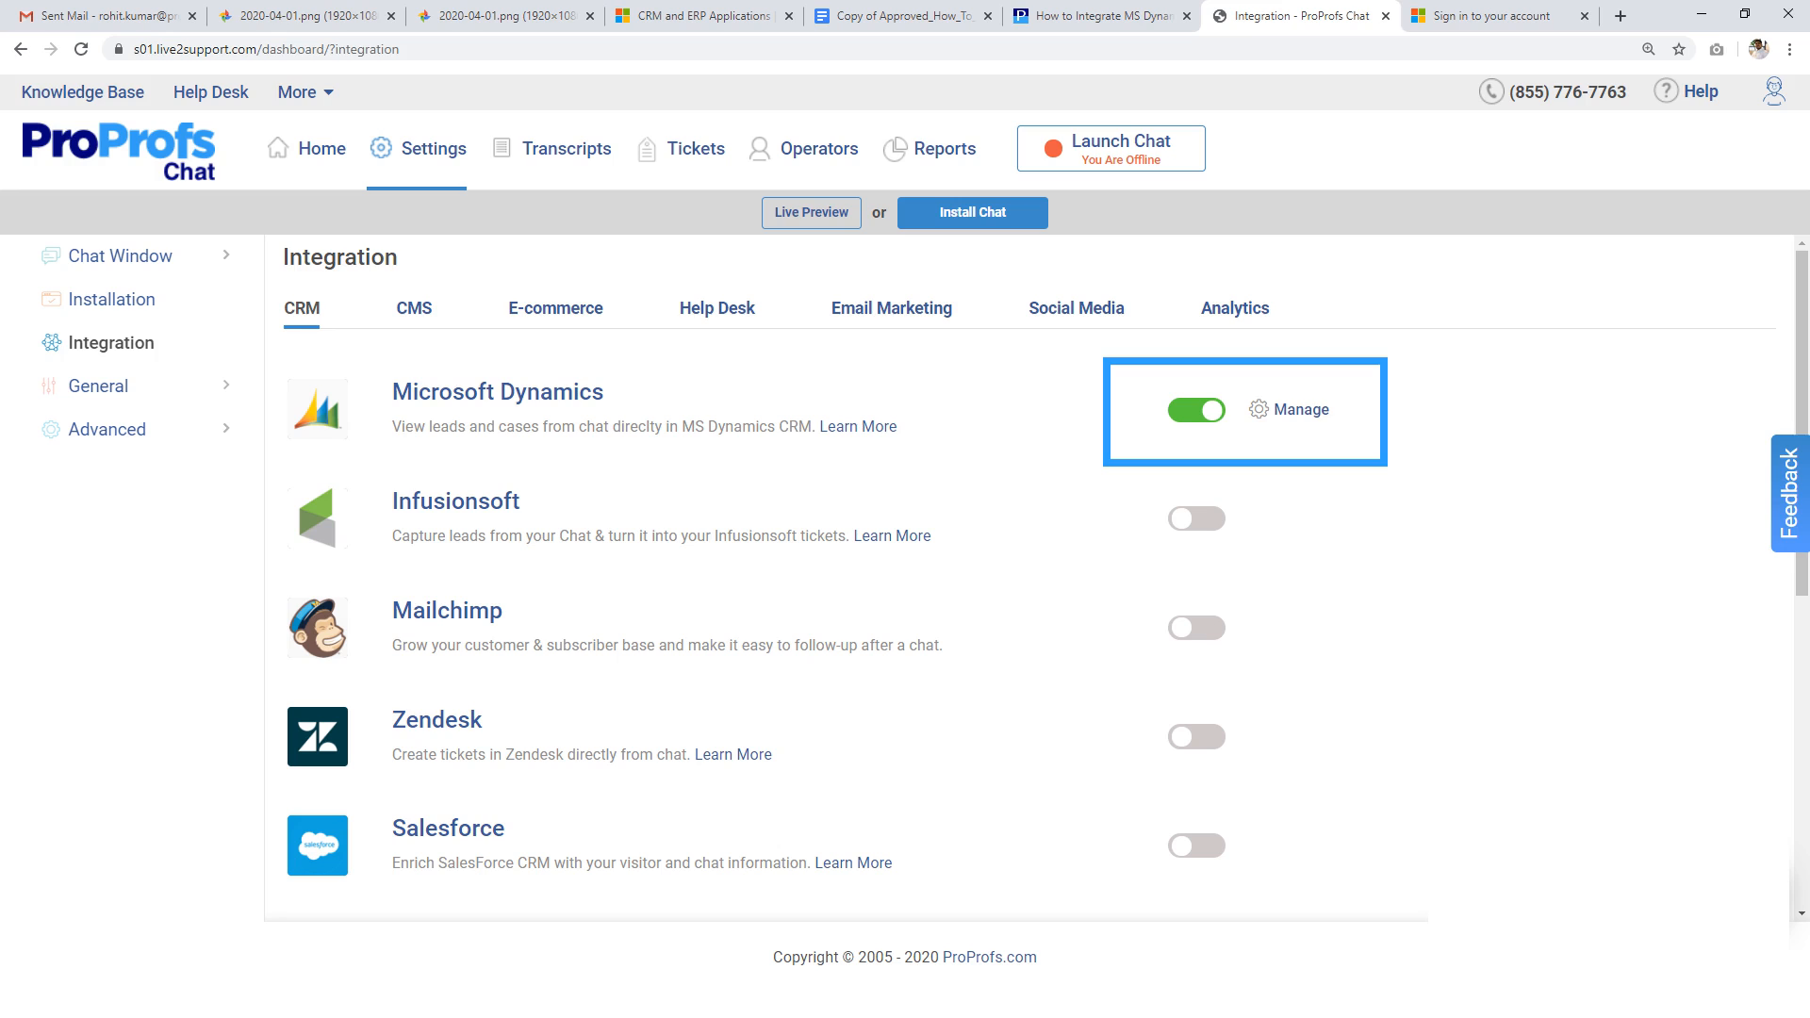
{"action": "left_click", "coordinate": [1297, 410]}
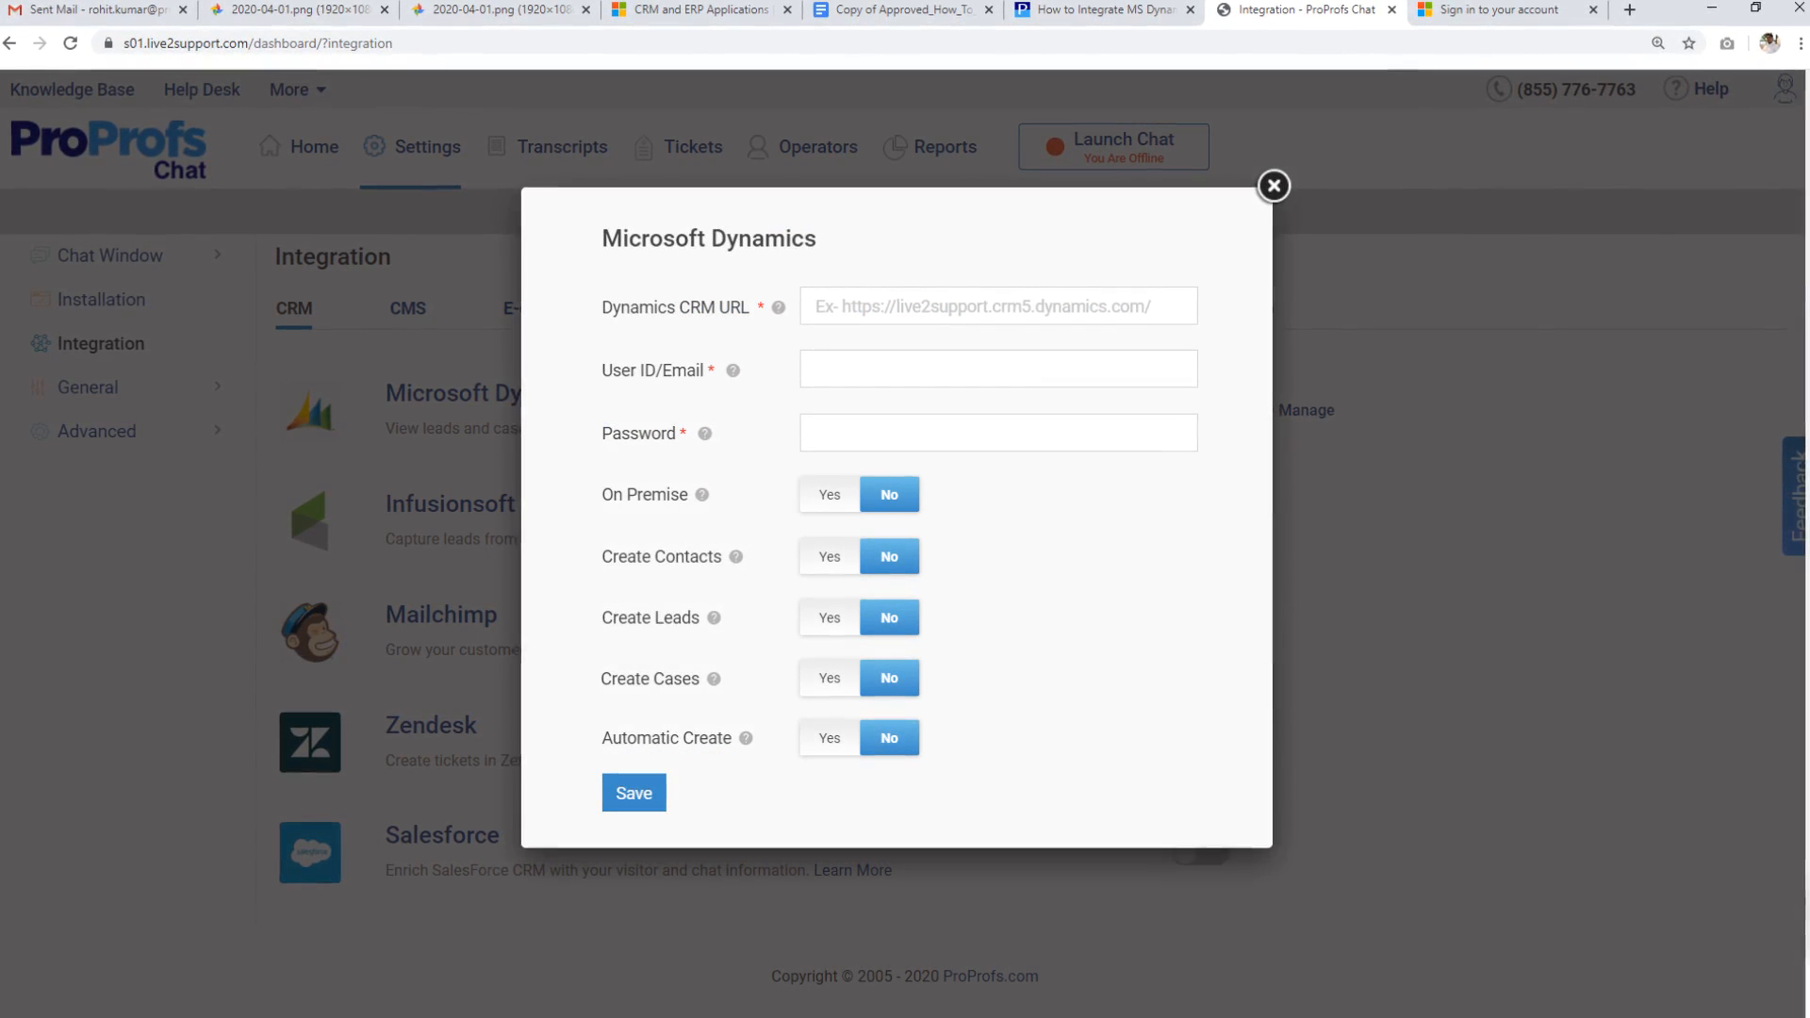
{"action": "type", "text": "https://proprofs.crm.dynamics.com"}
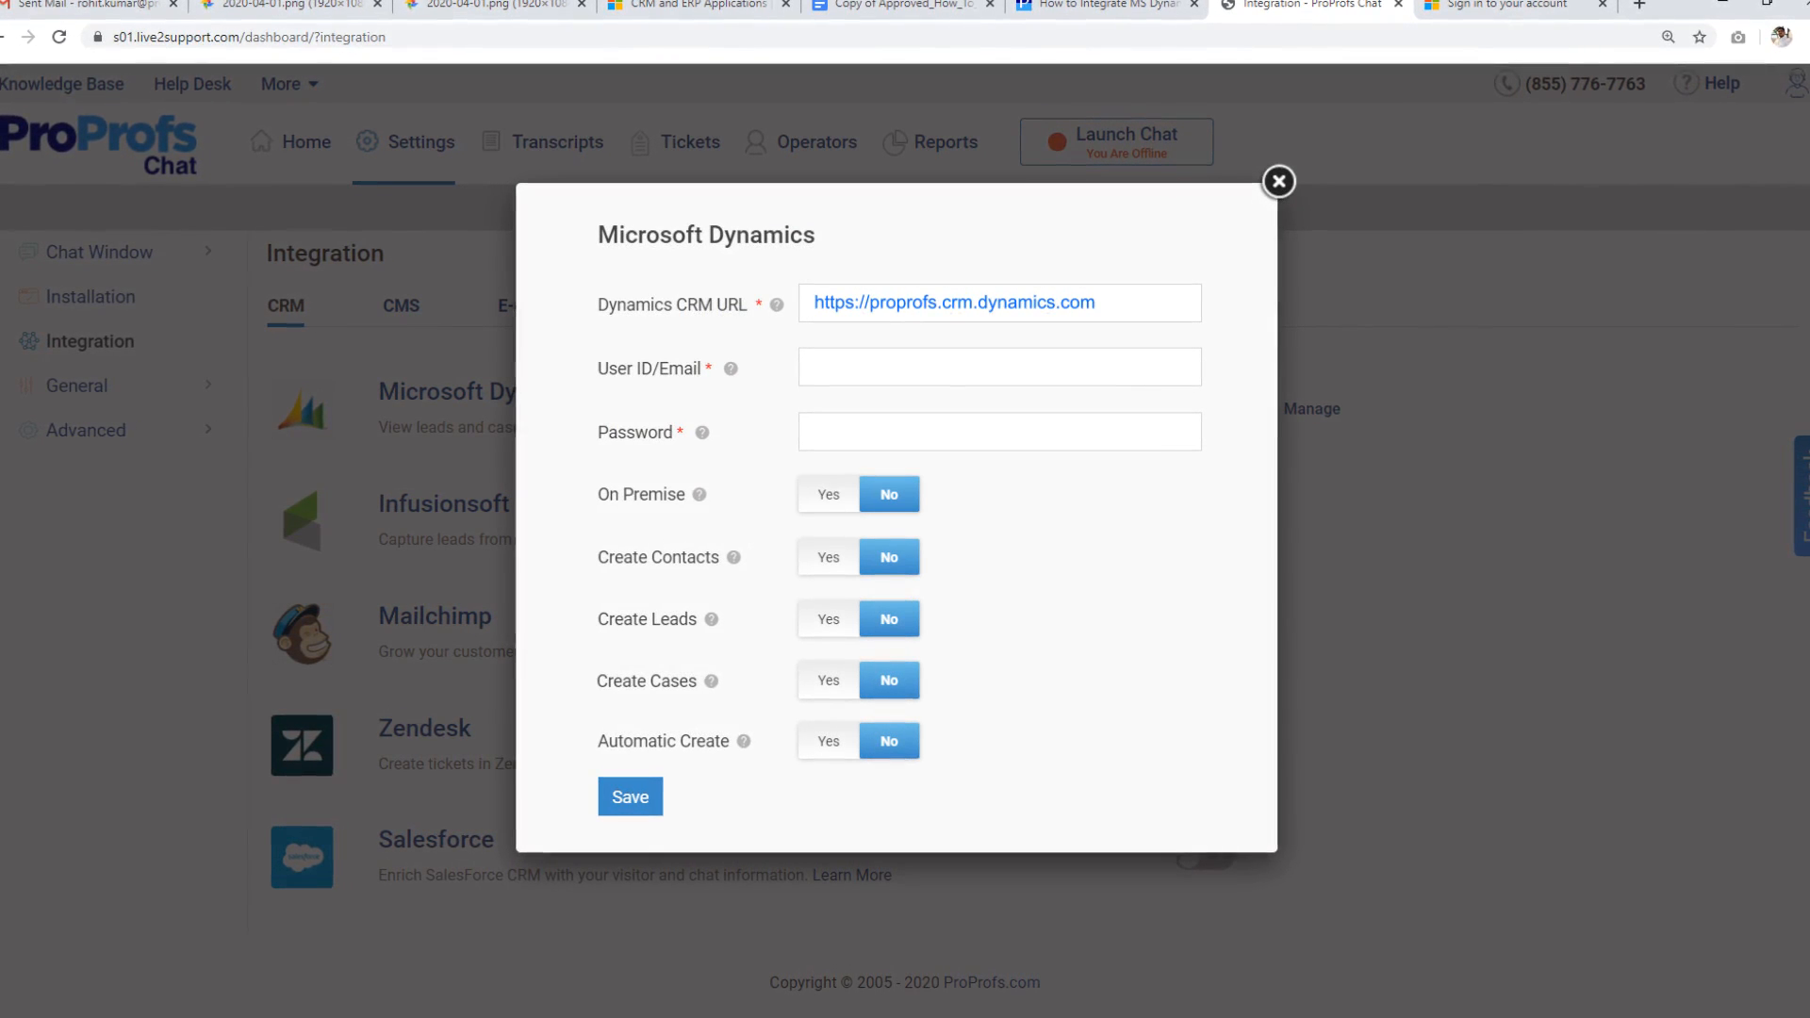
{"action": "type", "text": "John@yourcompany.com"}
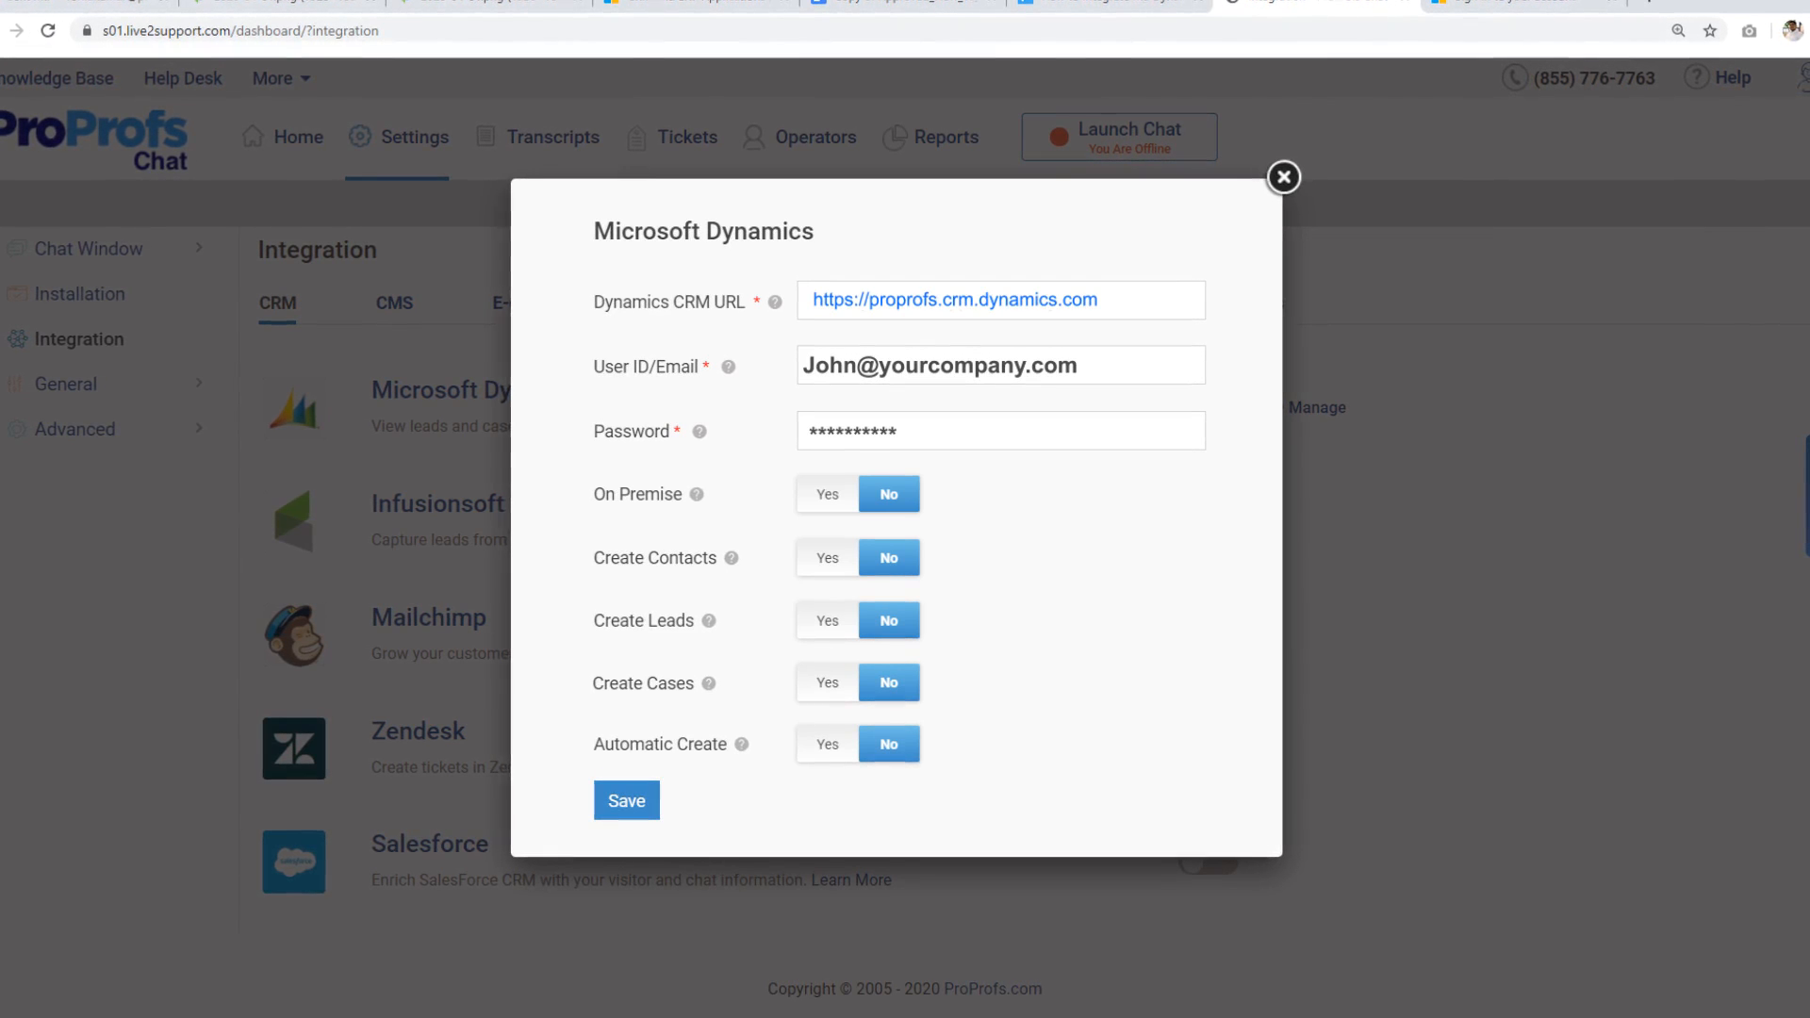
{"action": "left_click", "coordinate": [626, 801]}
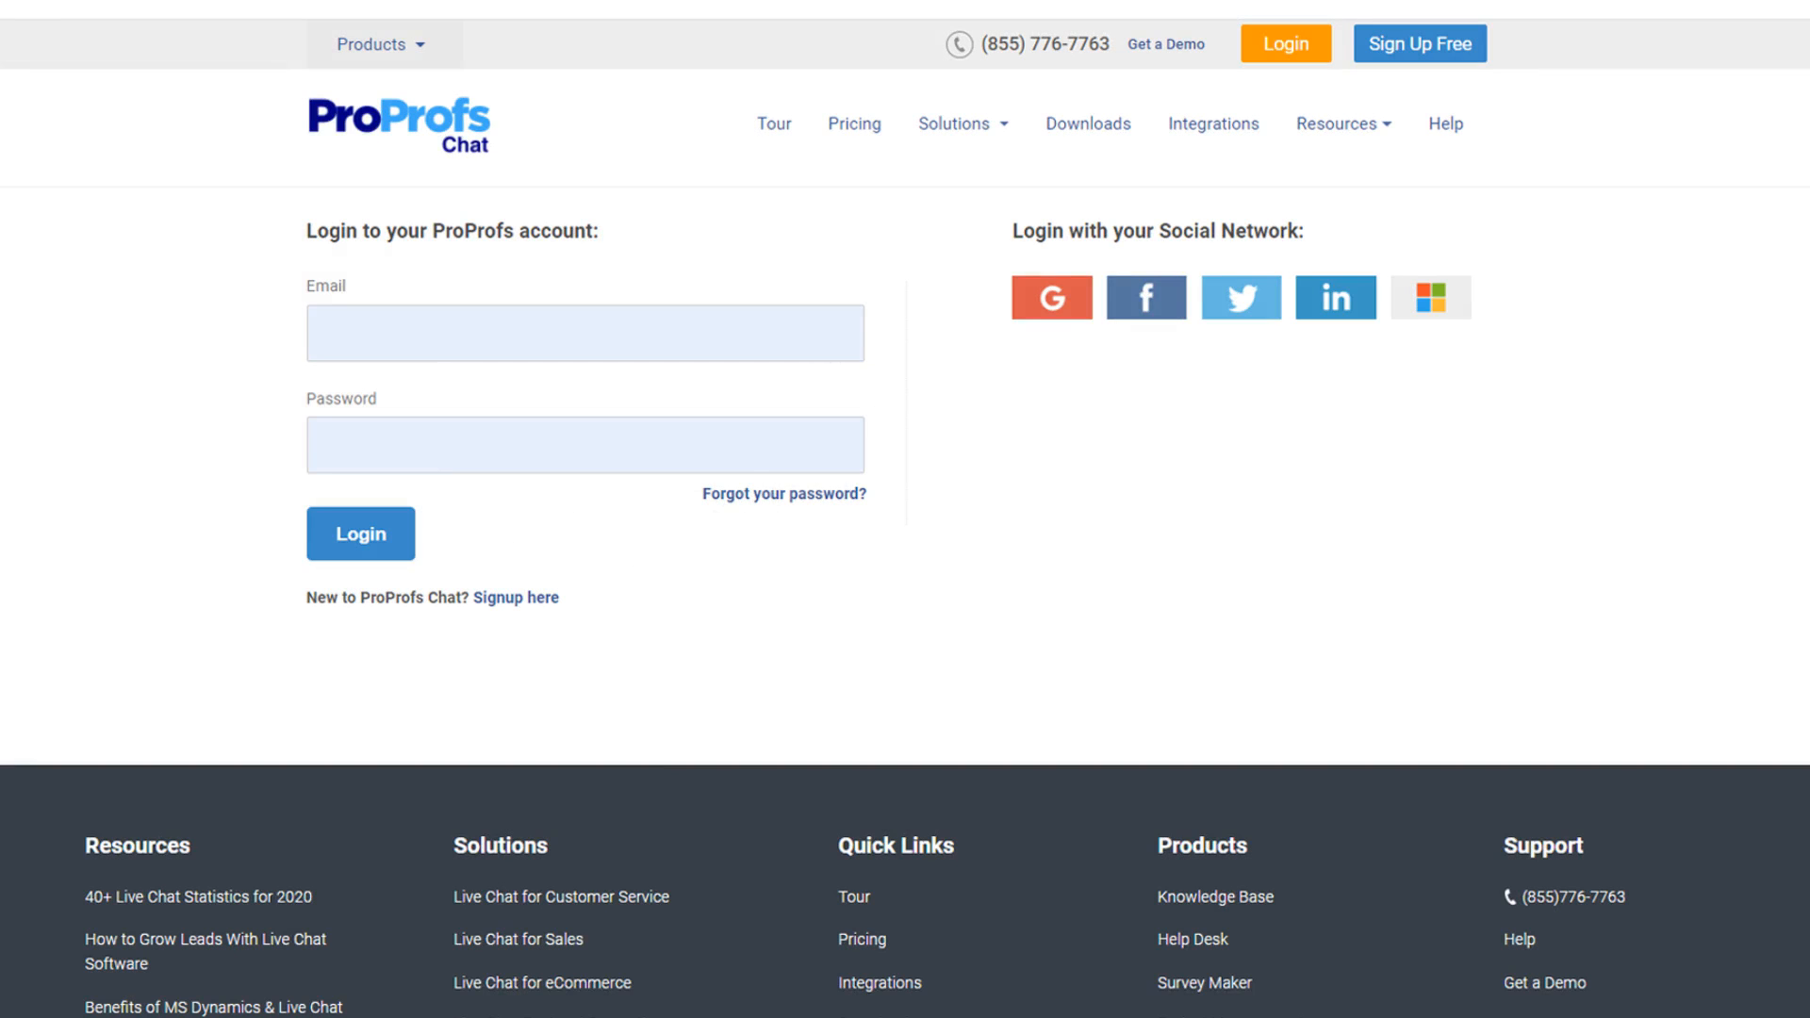
{"action": "type", "text": "John@yourcompany.com"}
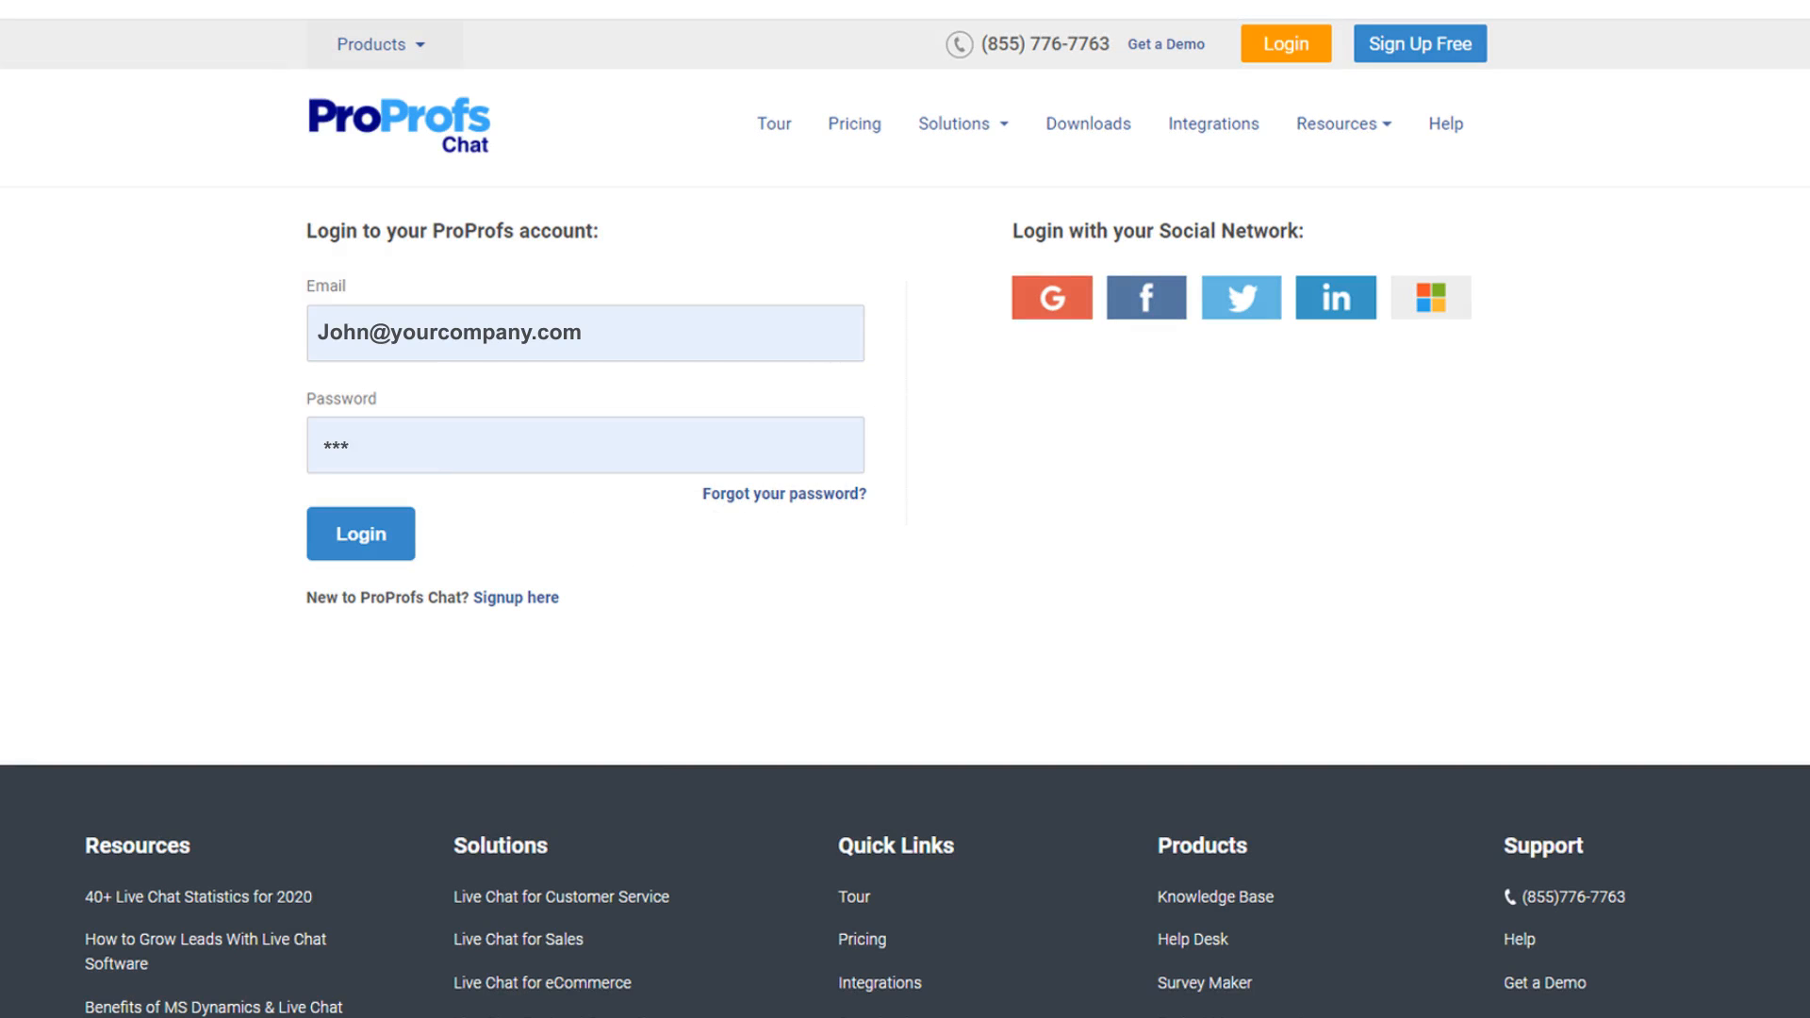